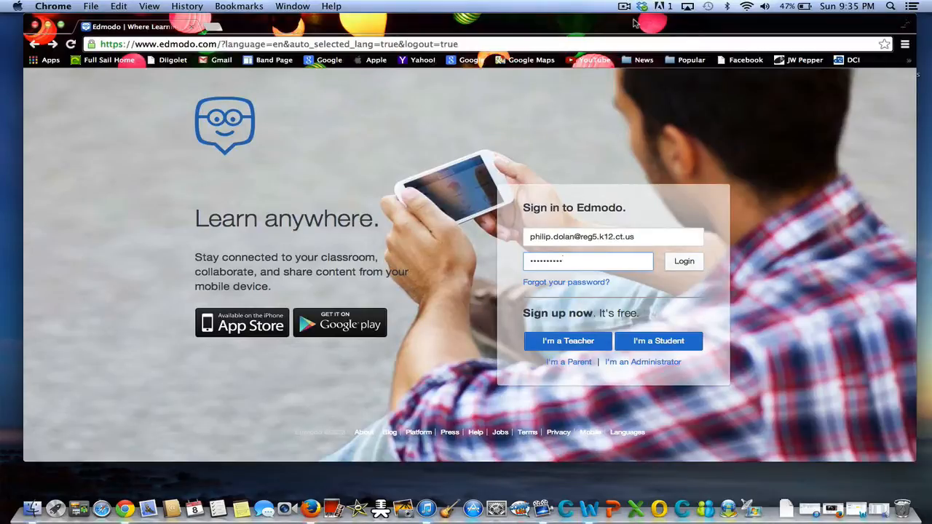
mouse_move(479, 169)
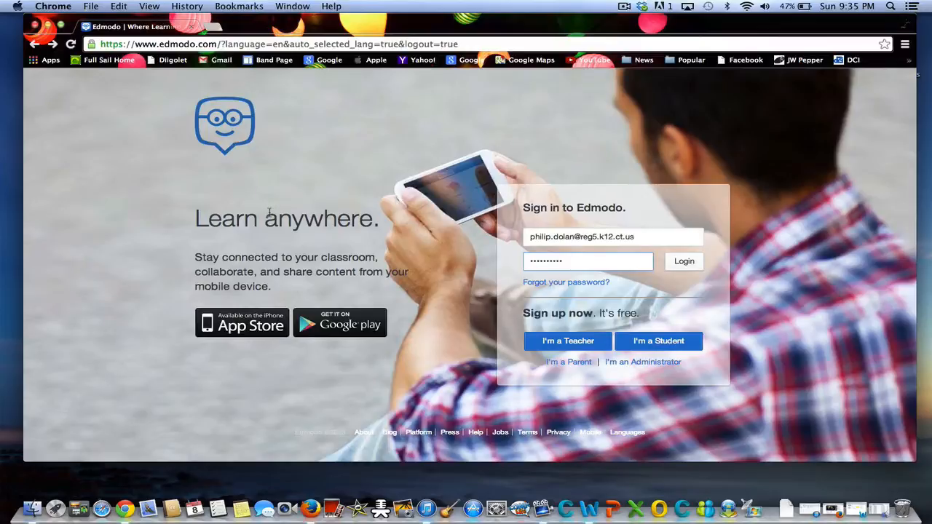
mouse_move(340, 323)
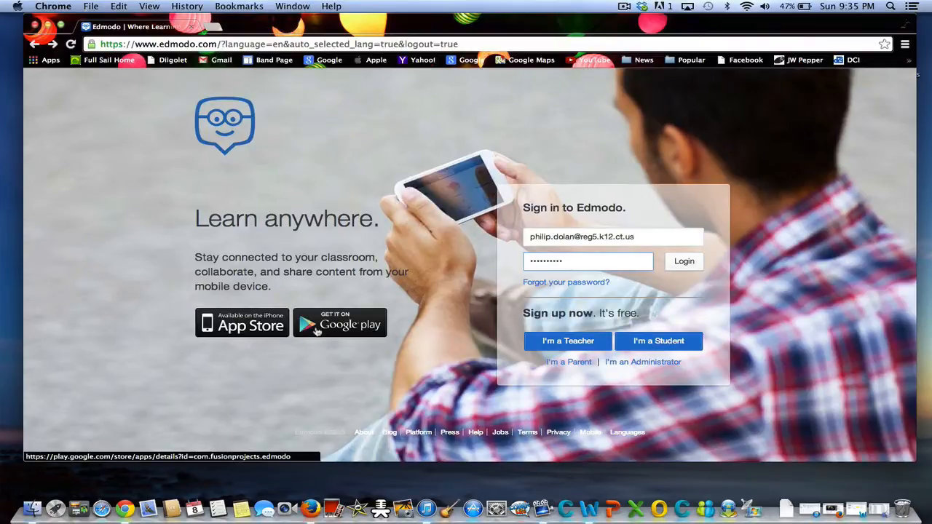
mouse_move(399, 306)
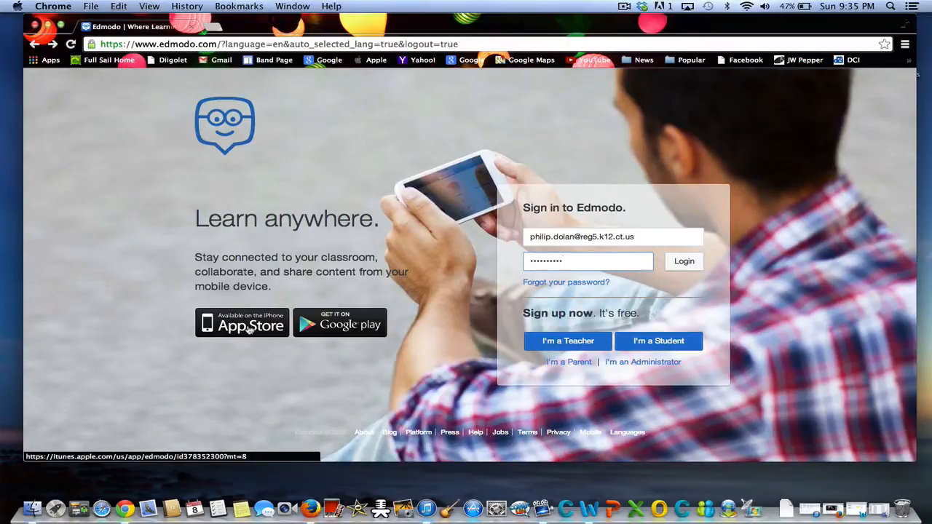
mouse_move(250, 323)
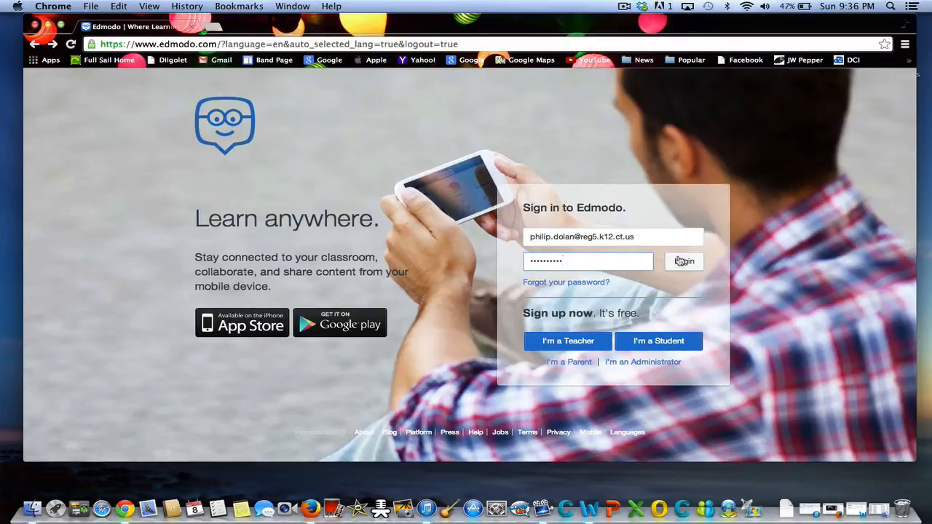
Sign in as the teacher and begin a new group from the Groups sidebar
click(683, 260)
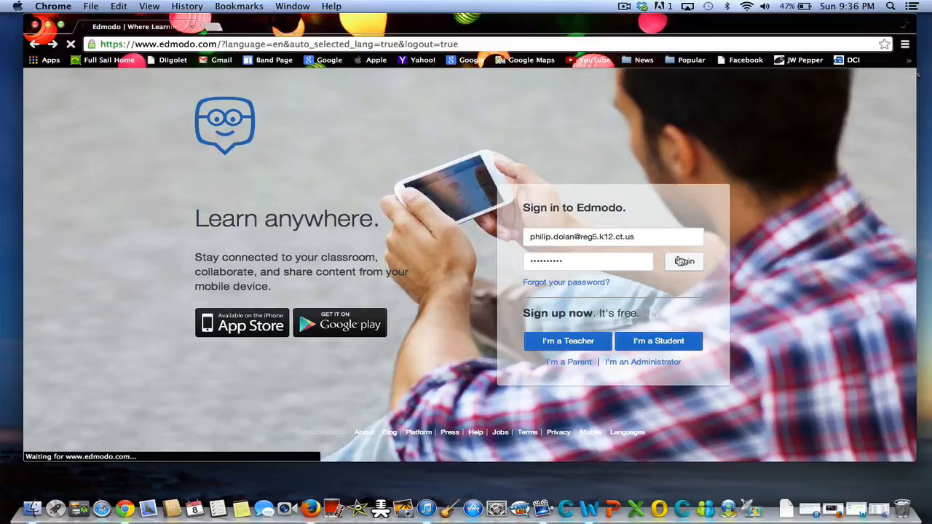
click(683, 261)
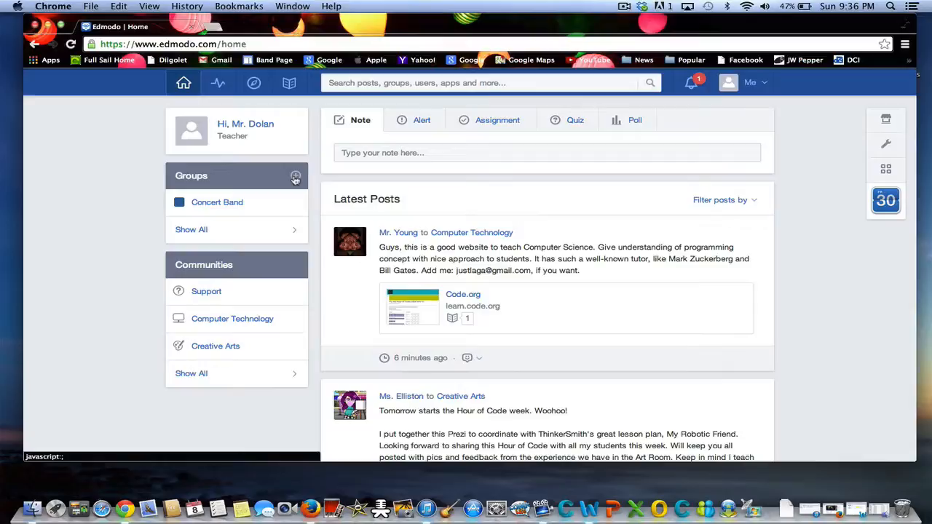
click(295, 175)
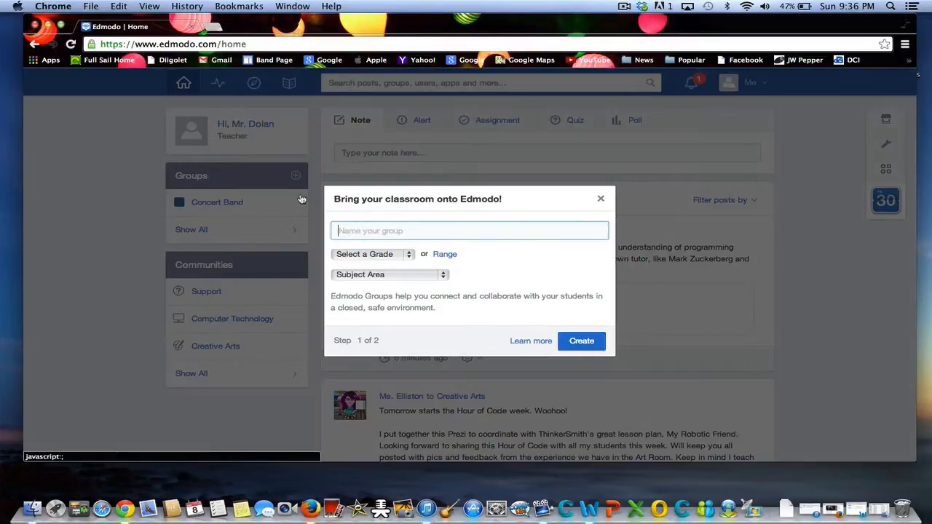
Fill the form: name 'Wind Ensemble', grades 10th–12th, Creative Arts subject area, Music subject
text(Wind Ense)
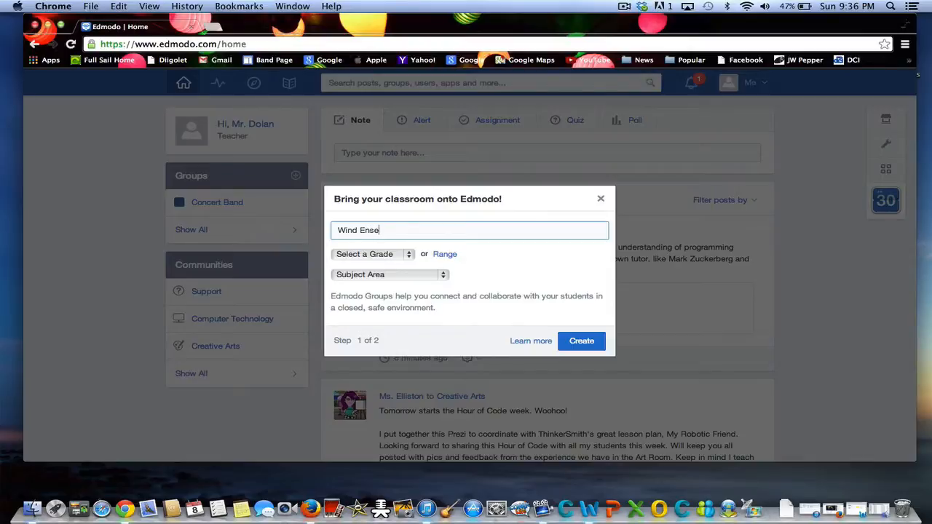
text(mble)
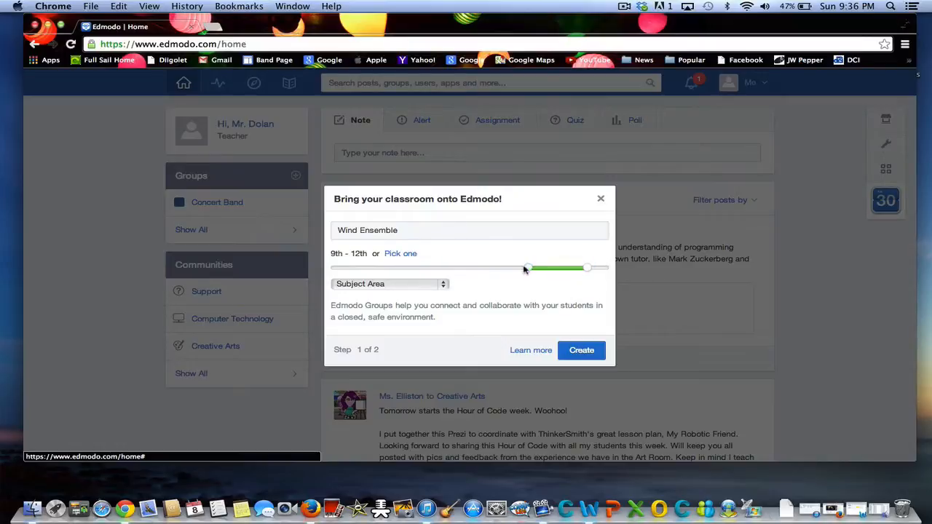
drag(527, 268, 547, 268)
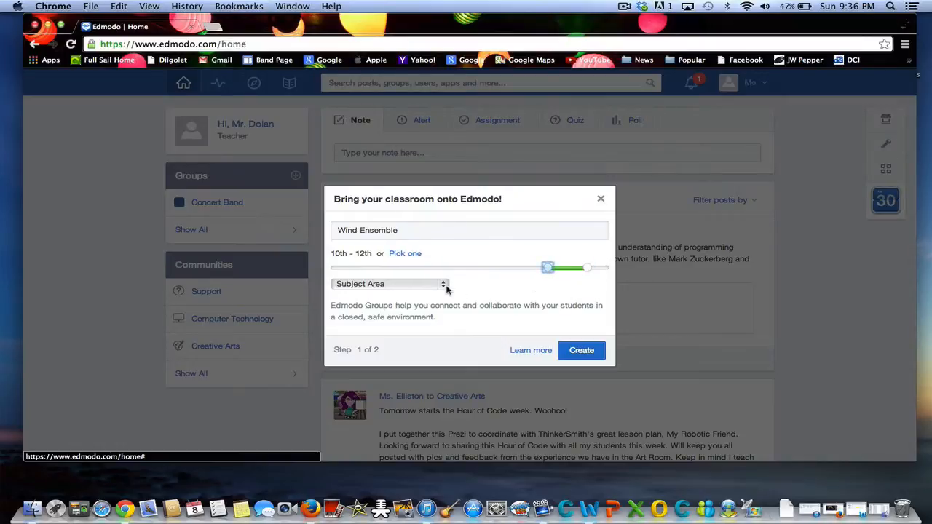
click(391, 282)
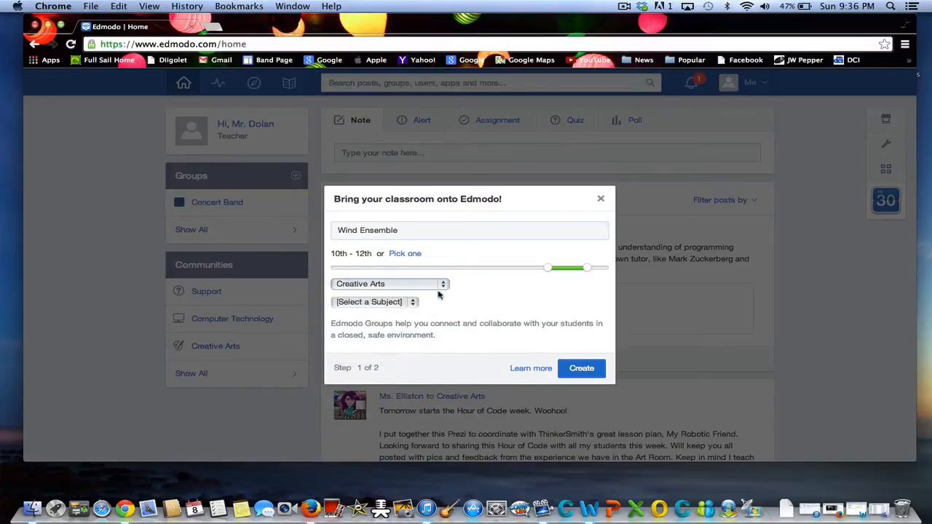
click(373, 302)
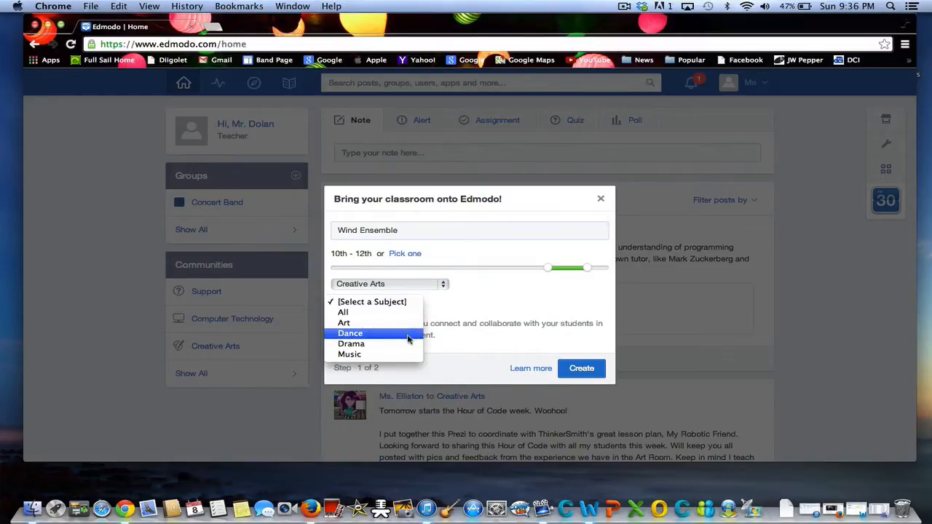
click(350, 356)
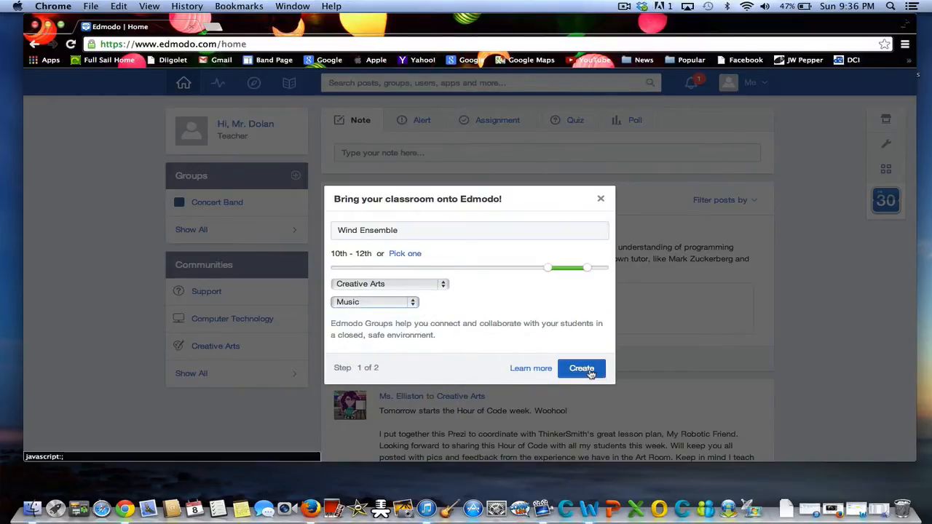
Create the group with expected size 26+ and finish to reveal its join code
click(581, 369)
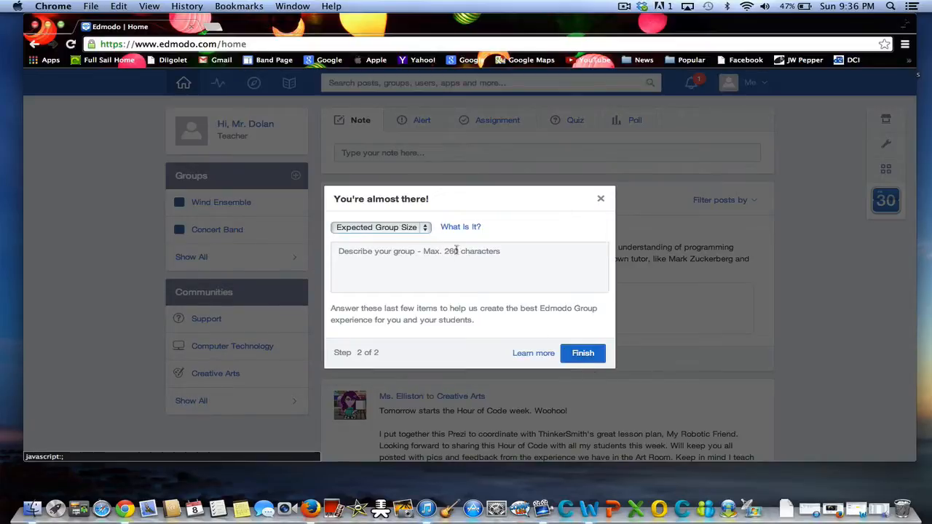
click(378, 227)
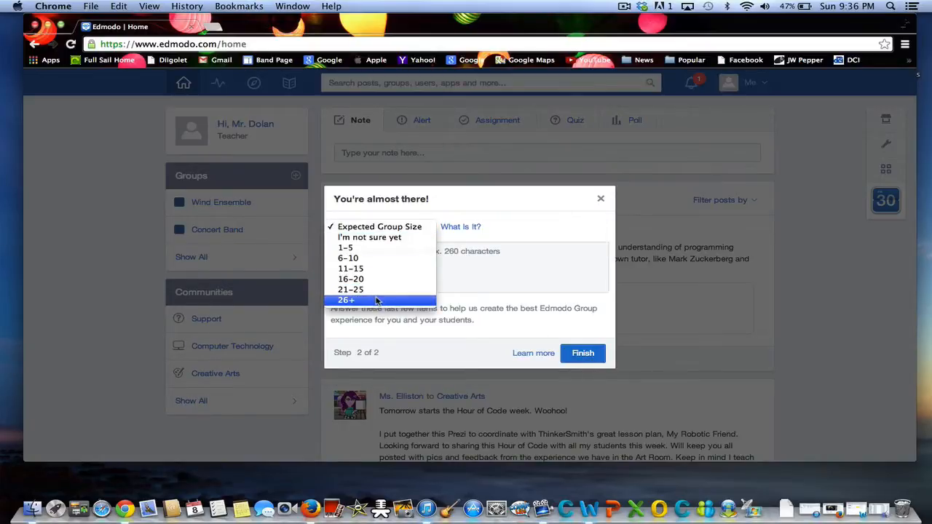
click(346, 300)
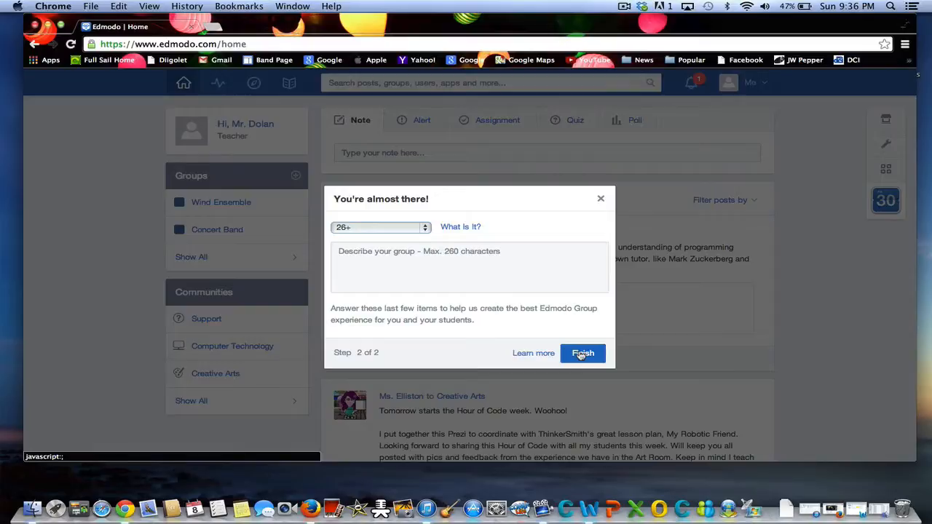
click(583, 354)
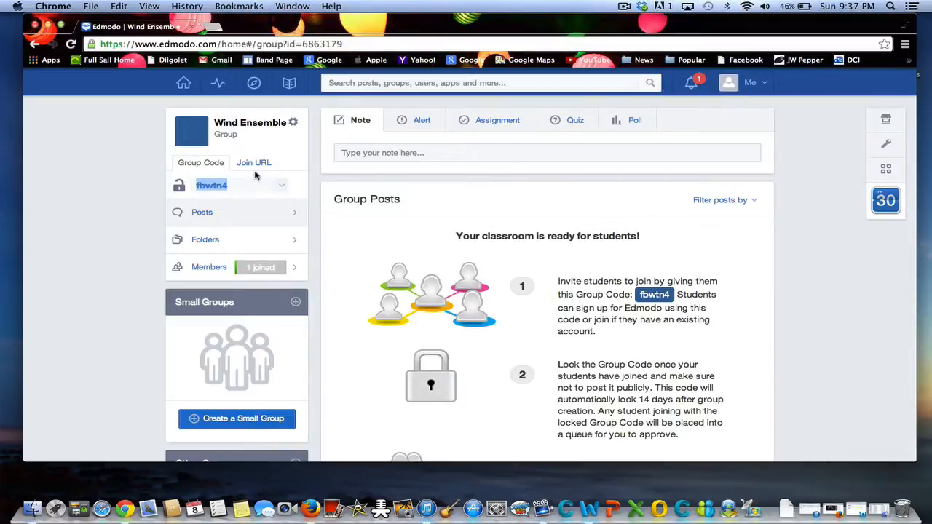
mouse_move(240, 180)
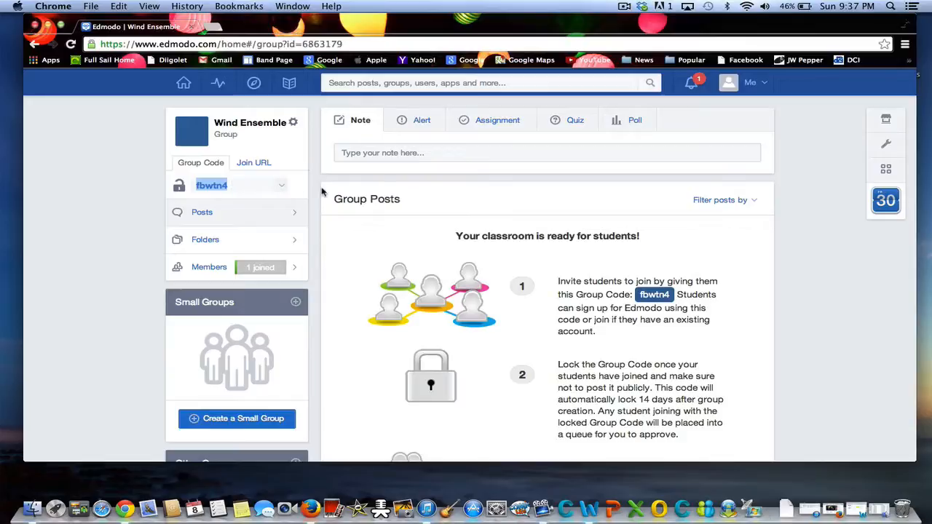
mouse_move(548, 172)
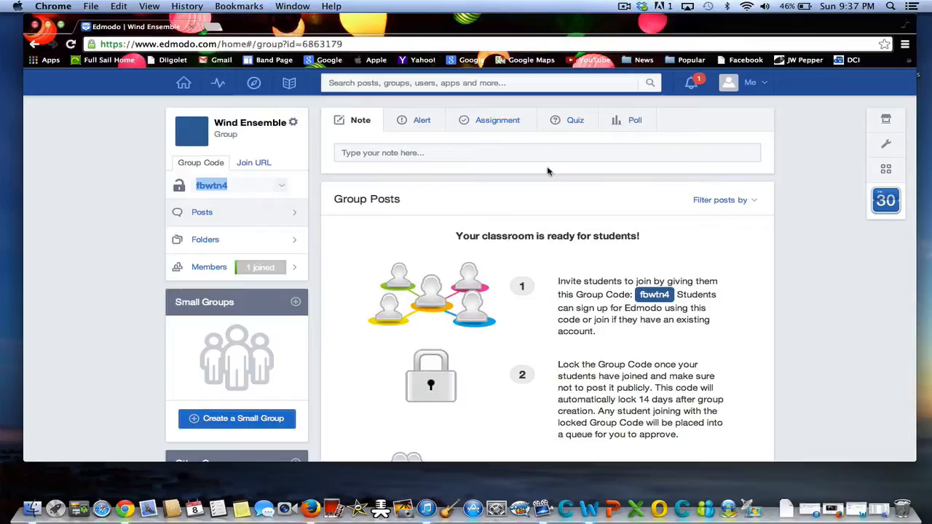